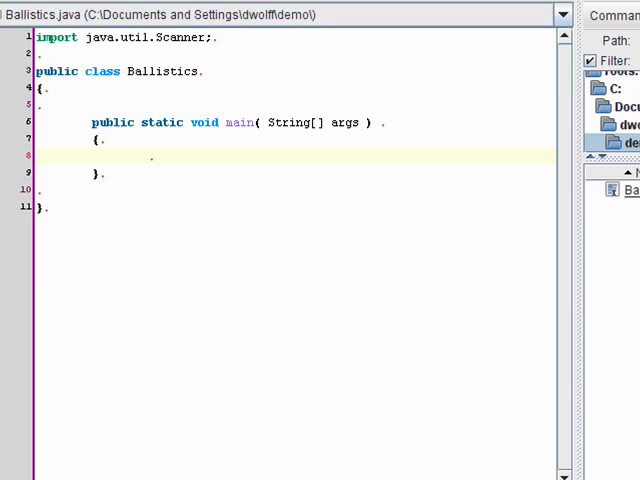
pyautogui.moveTo(87, 254)
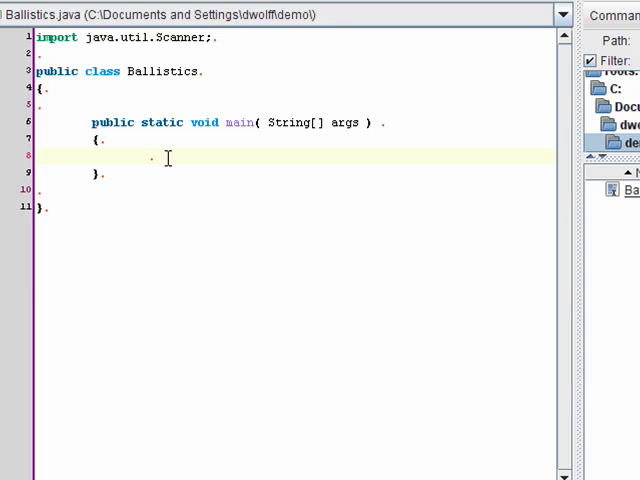
# - Declare final double constants SPEED = 22.35 and ANGLE = 45.0 with 'Initial speed/angle' comments
pyautogui.write('final double')
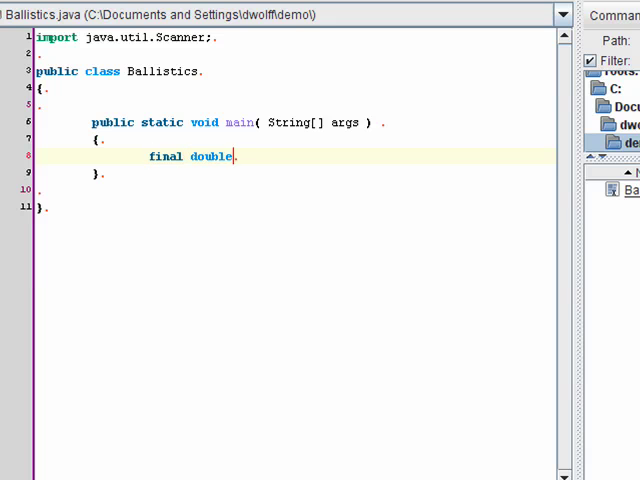
pyautogui.write('SPEE')
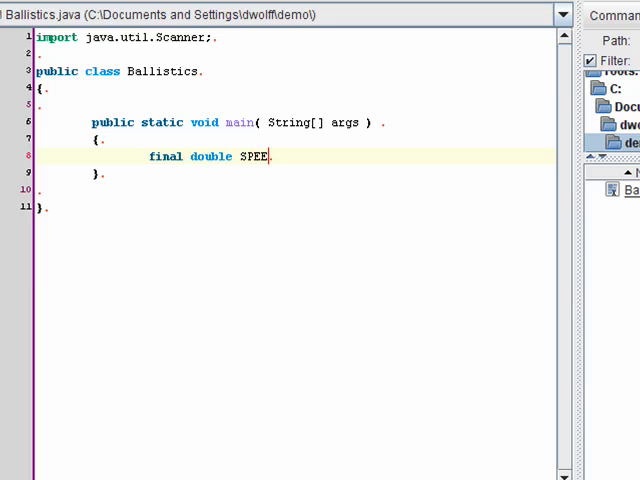
pyautogui.write('D = 22.')
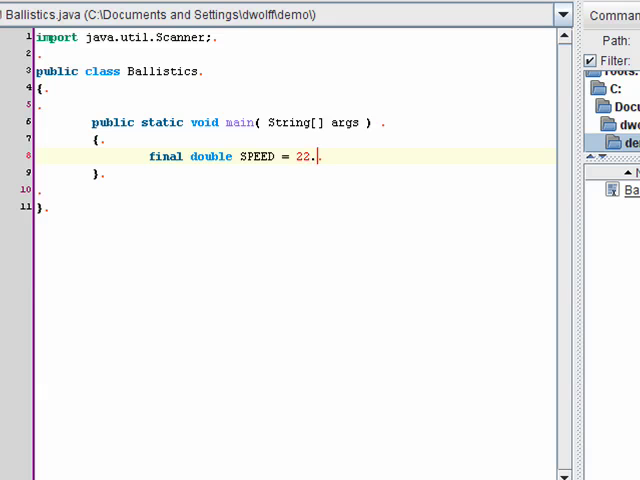
pyautogui.write('35; //')
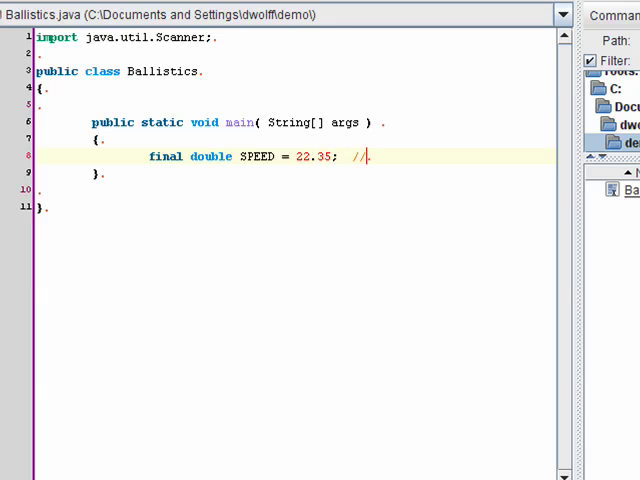
pyautogui.write('Initial speed')
pyautogui.write('fina')
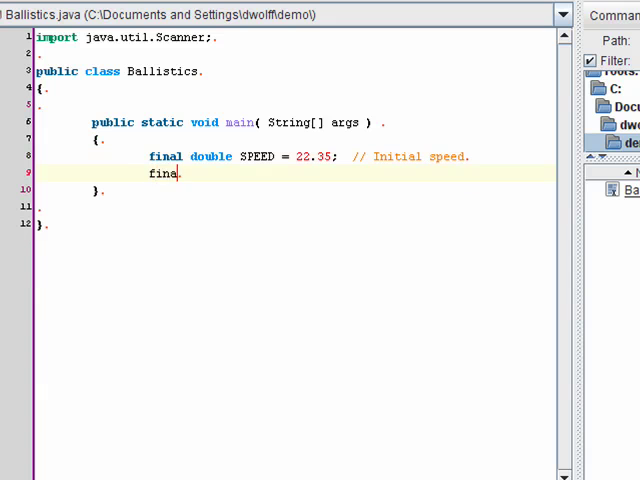
pyautogui.write('l double ANG')
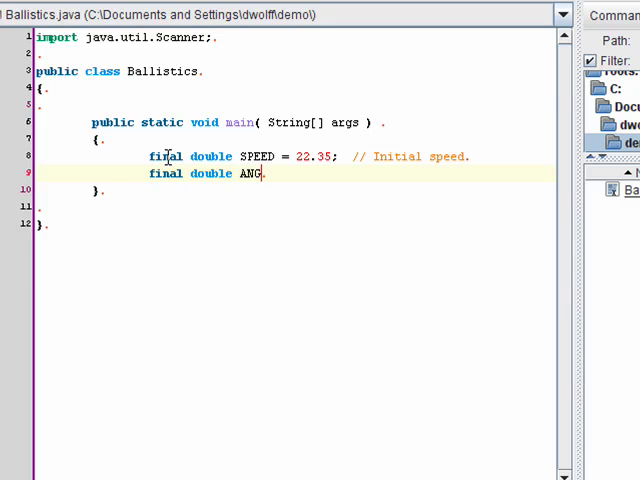
pyautogui.write('LE = 45.0')
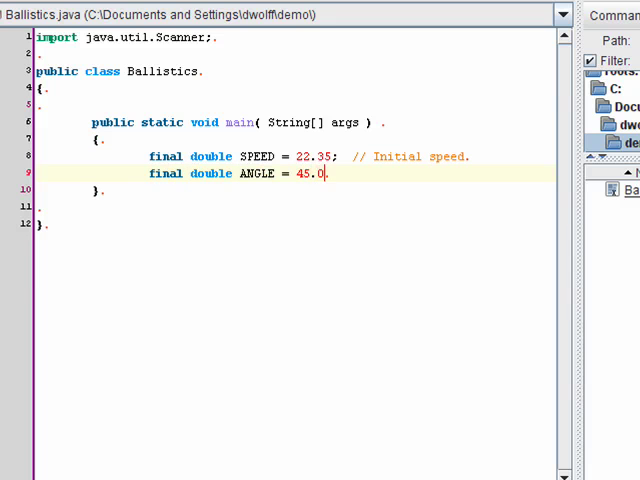
pyautogui.write(';  // I')
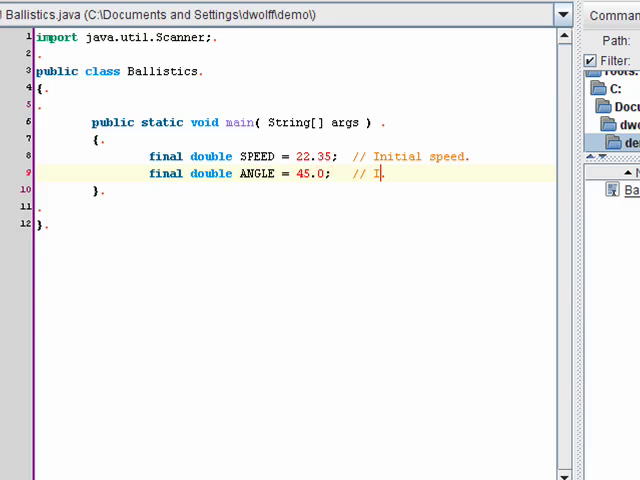
pyautogui.write('nitial')
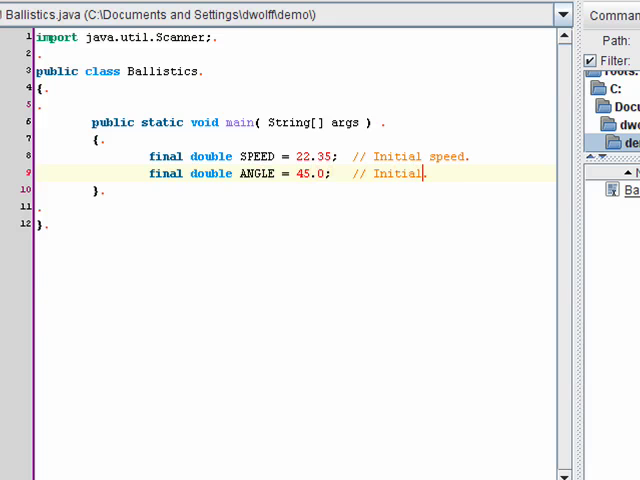
pyautogui.write('angle.')
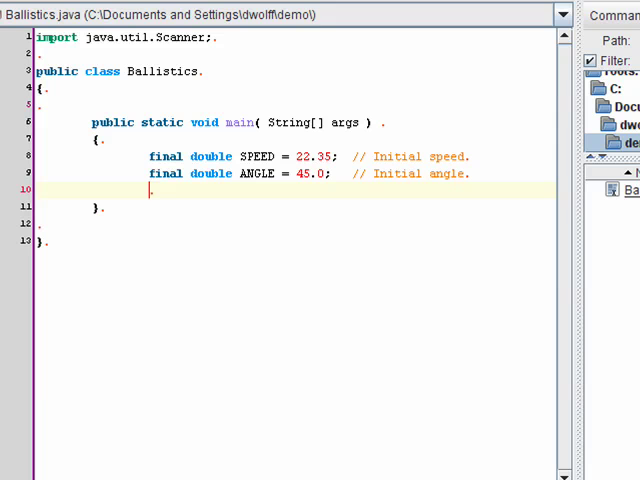
# - Declare a String planetName variable commented 'The name of' the planet
pyautogui.write('Str')
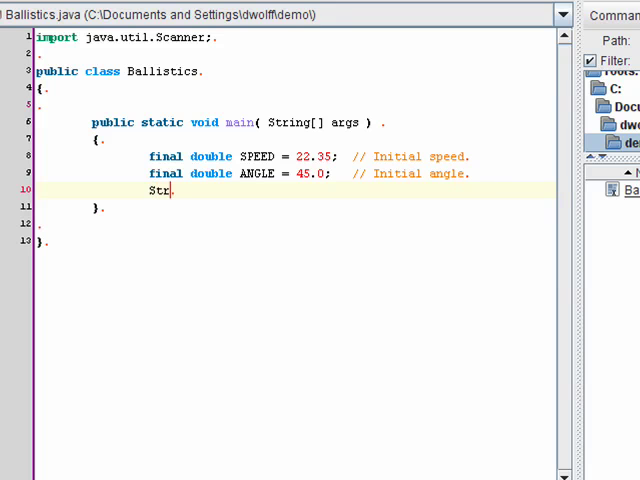
pyautogui.write('ing')
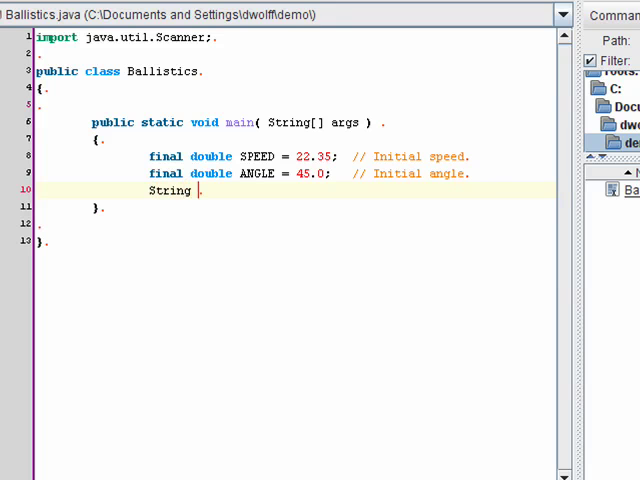
pyautogui.write('planet')
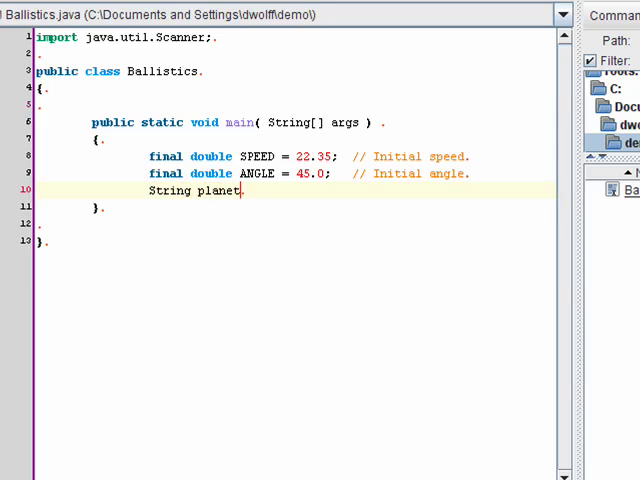
pyautogui.write('Name;')
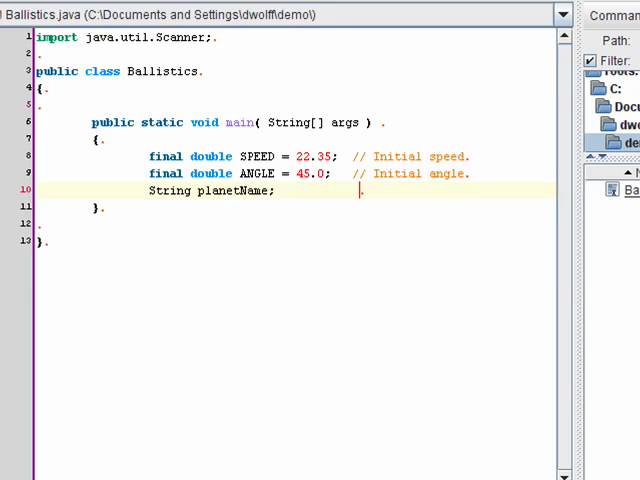
pyautogui.write('//')
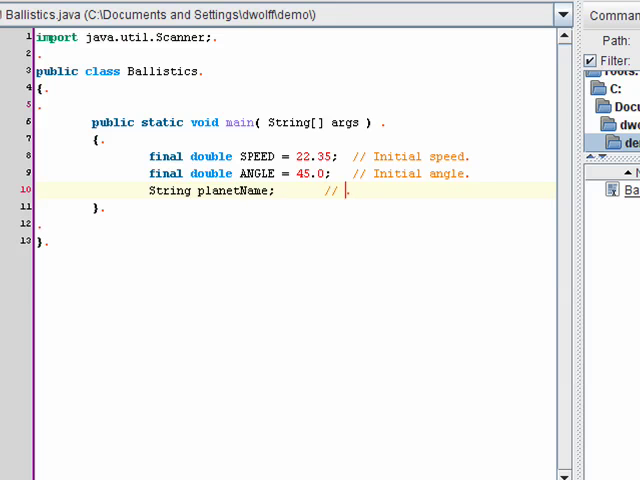
pyautogui.write('The name of the planet')
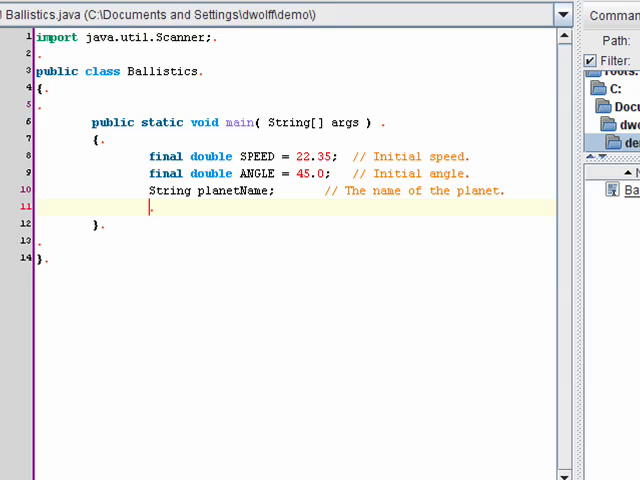
# - Declare commented double gravAccel and double range, followed by a blank line
pyautogui.write('double')
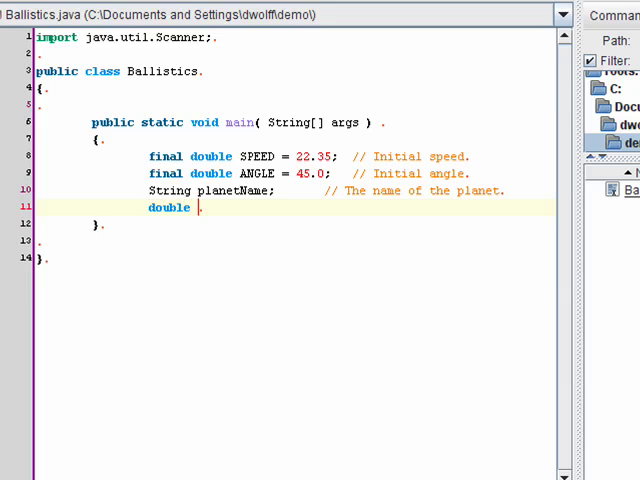
pyautogui.write('gravA')
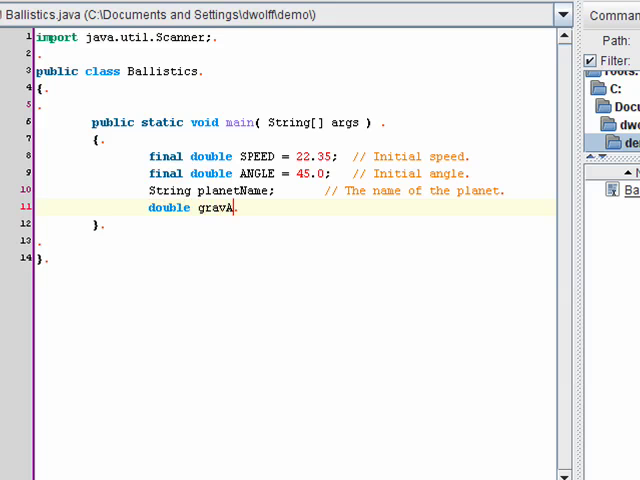
pyautogui.write('ccel;')
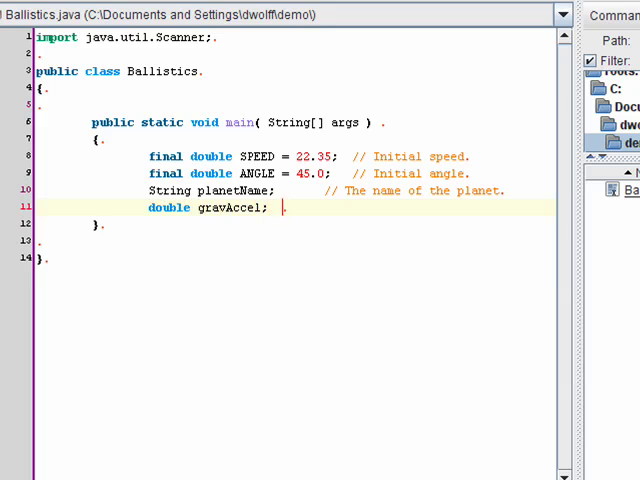
pyautogui.write('// G')
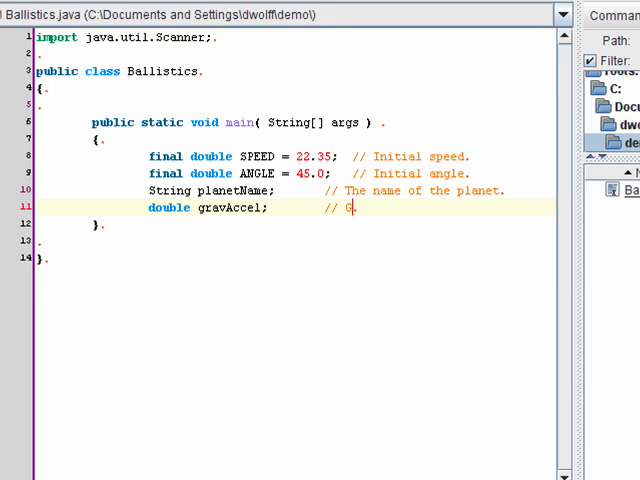
pyautogui.write('ravitational acceleration.')
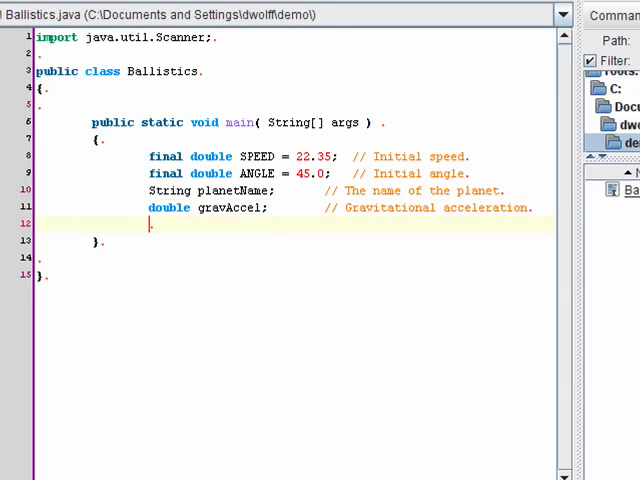
pyautogui.write('double')
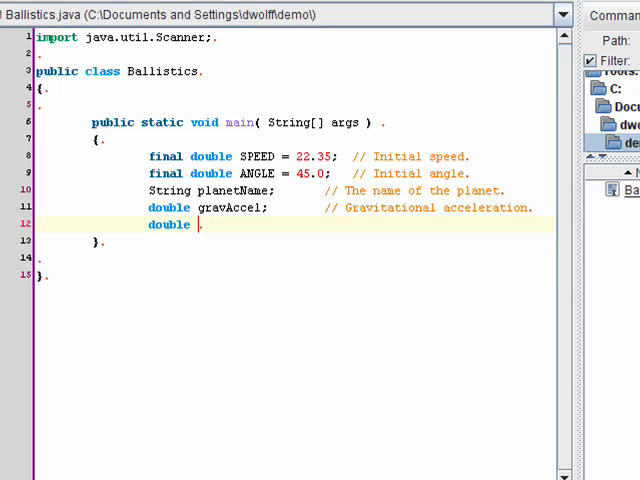
pyautogui.write('rang')
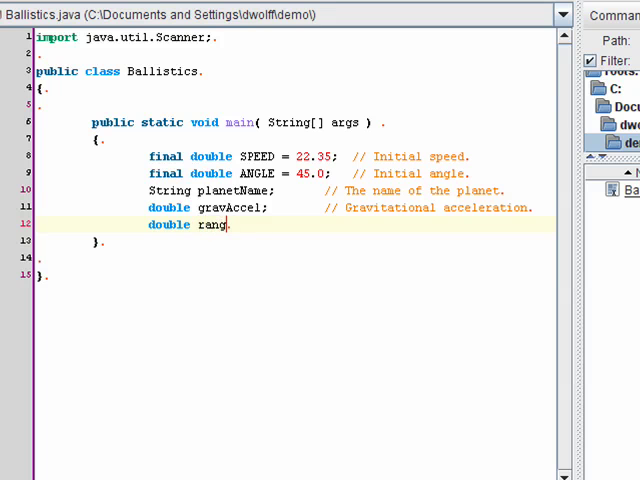
pyautogui.write('e;')
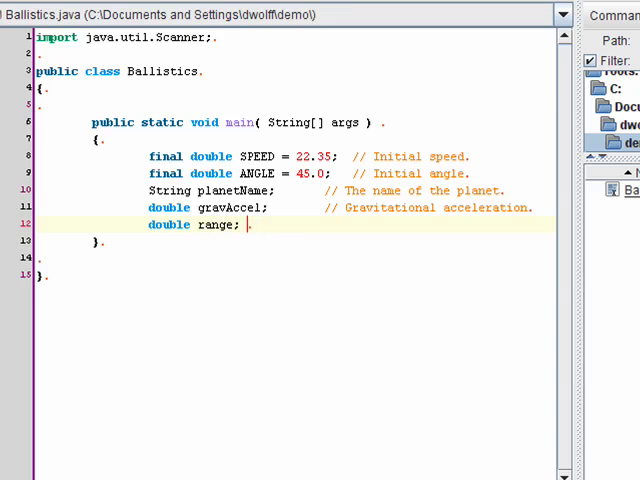
pyautogui.write('// Distance that the ball flies.')
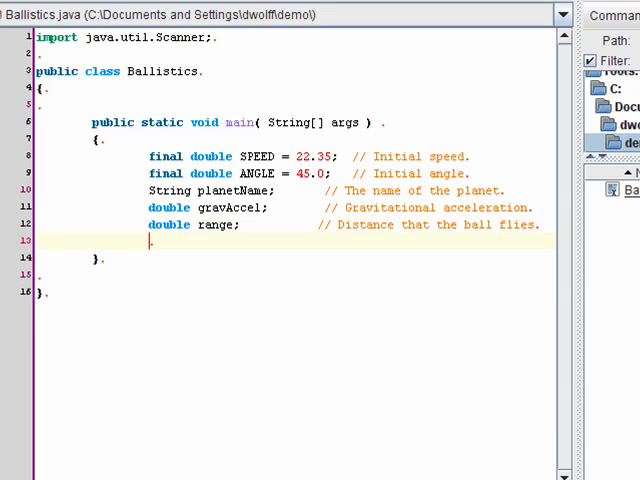
pyautogui.press('Enter')
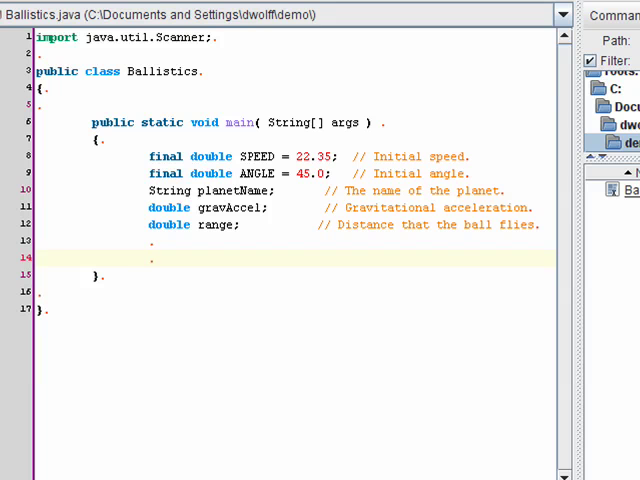
# - Create a Scanner named keyboard reading from System.in
pyautogui.write('Scanner key')
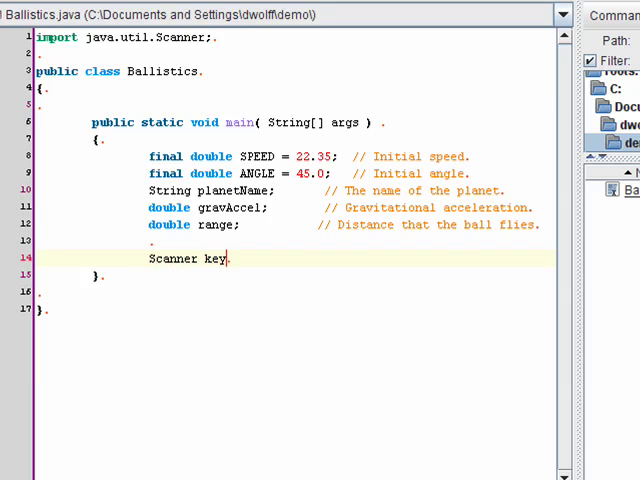
pyautogui.write('board')
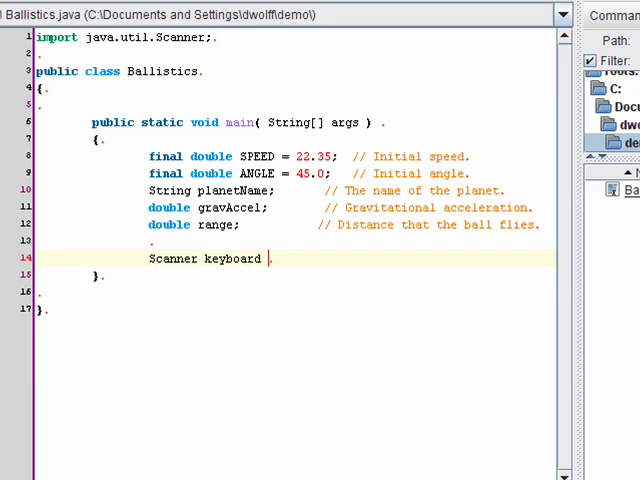
pyautogui.write('= new Scanner')
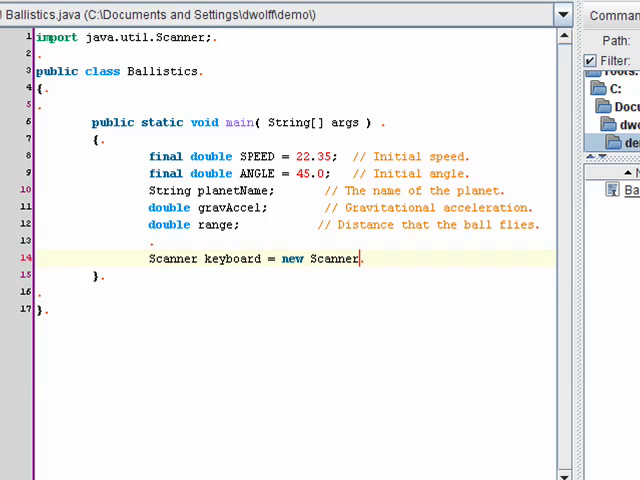
pyautogui.write('( System.in );')
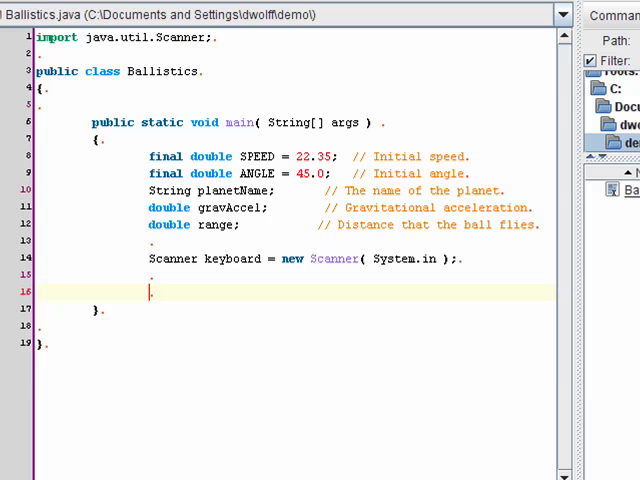
# - Print 'Enter the name of the planet: ' and read planetName with keyboard.nextLine()
pyautogui.write('S.')
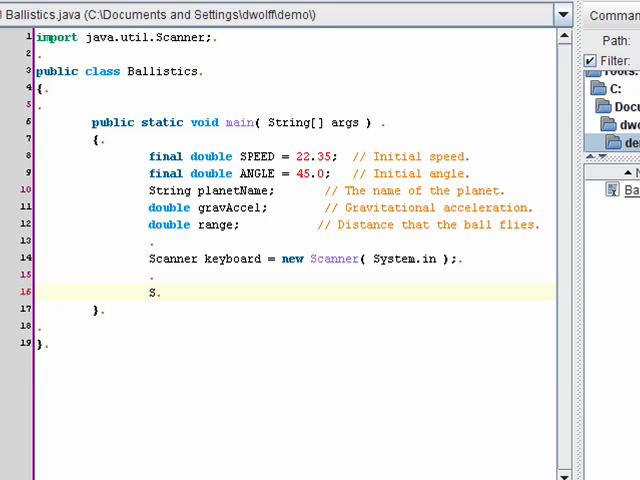
pyautogui.write('y')
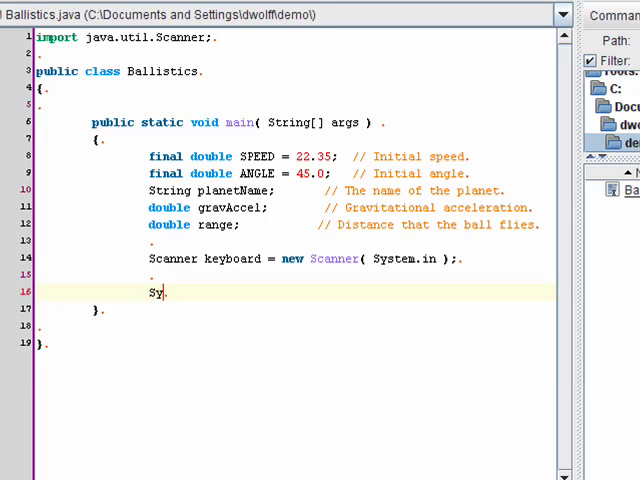
pyautogui.write('stem')
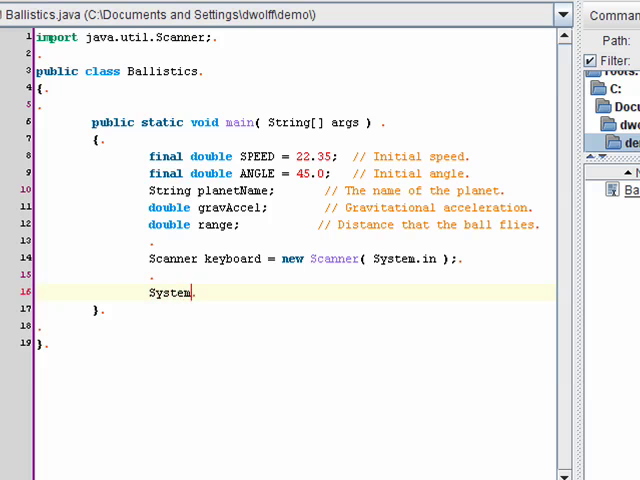
pyautogui.write('.out.print.')
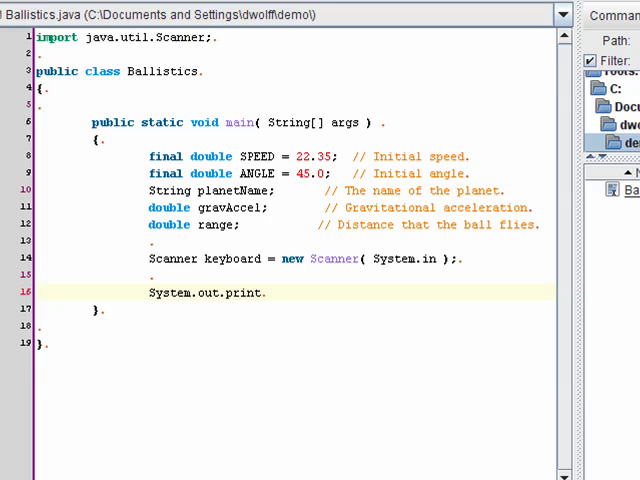
pyautogui.write('("')
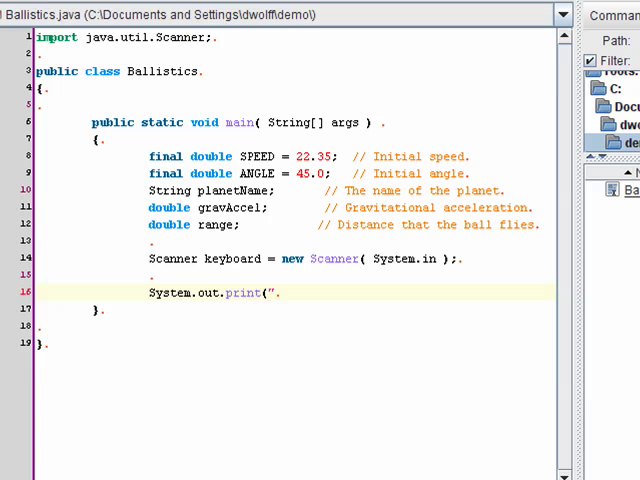
pyautogui.write('Enter the')
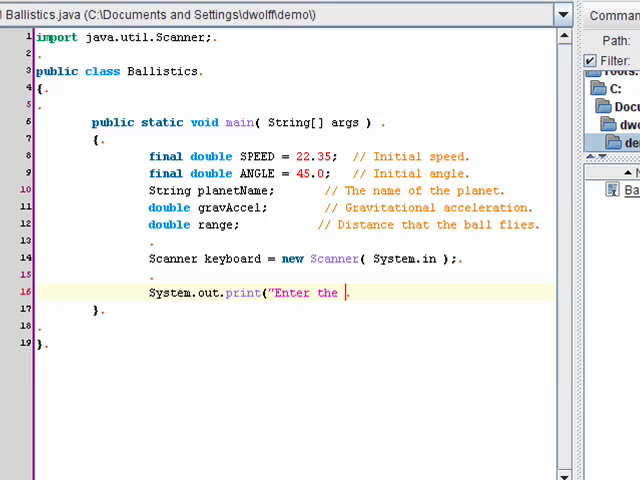
pyautogui.write('name of the pla')
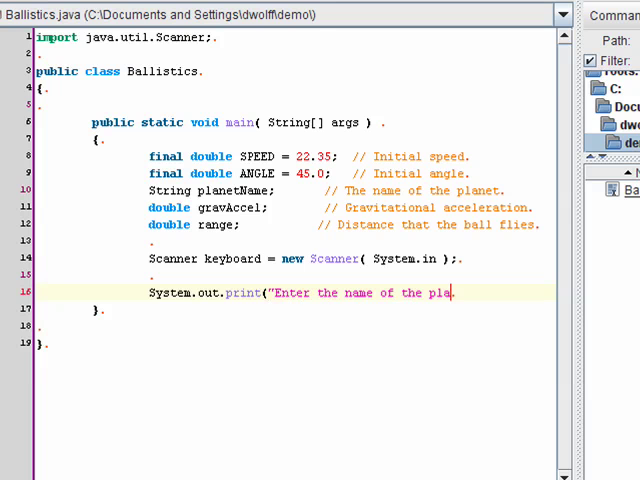
pyautogui.write('net: ");')
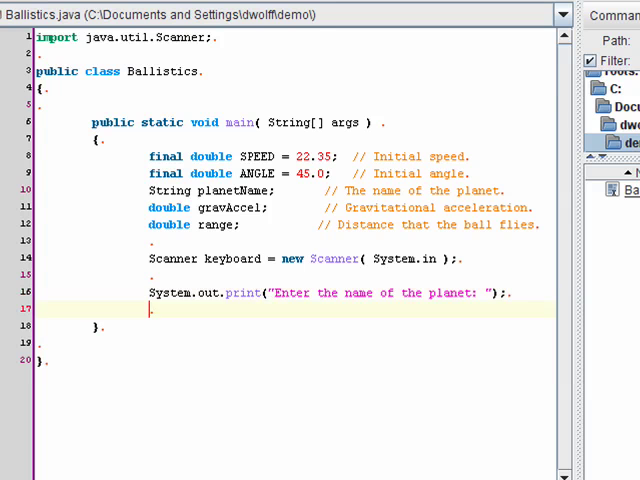
pyautogui.write('planet')
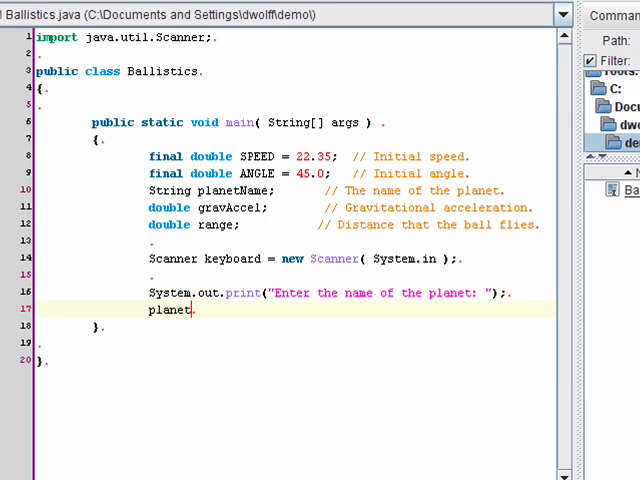
pyautogui.write('Name =')
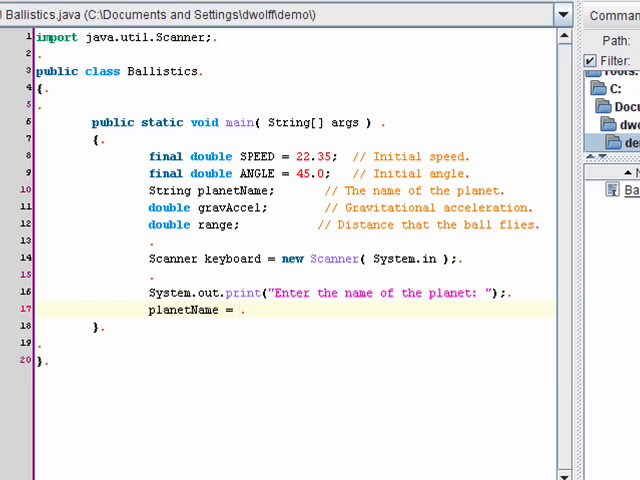
pyautogui.write('keyboard.')
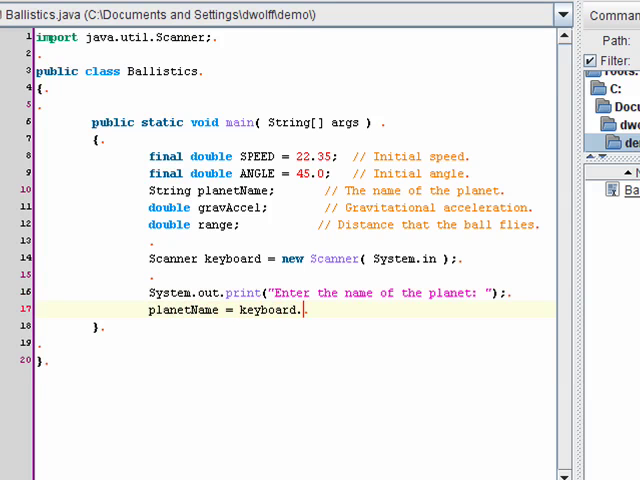
pyautogui.write('nextLine();')
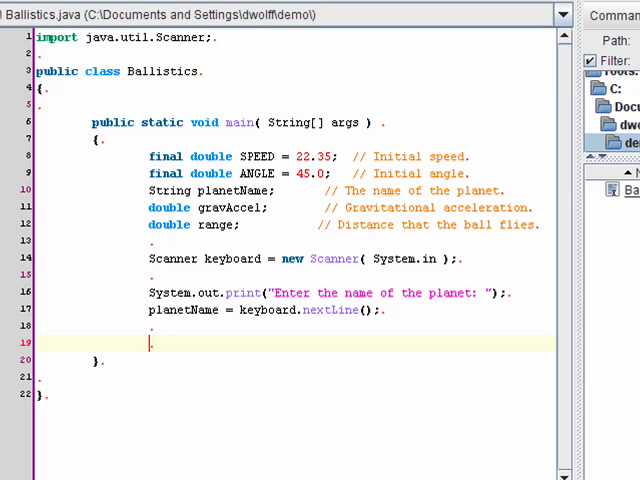
# - Prompt for the gravitational acceleration and read gravAccel with keyboard.nextDouble()
pyautogui.write('System.o')
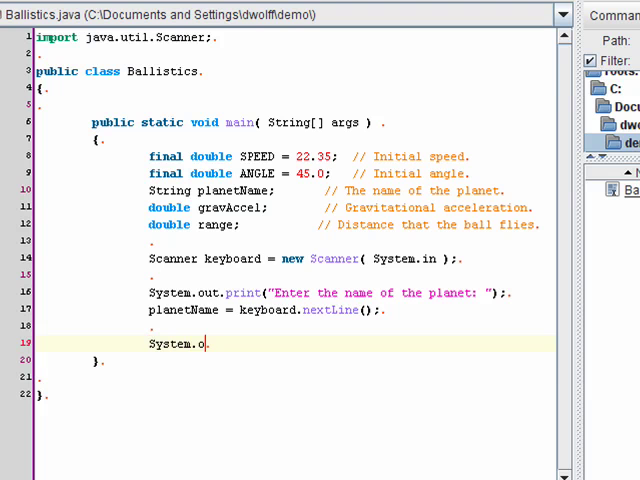
pyautogui.write('ut.print')
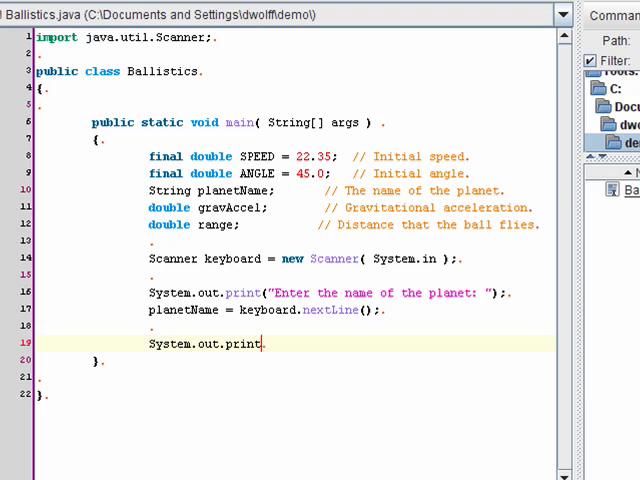
pyautogui.write('("Enter')
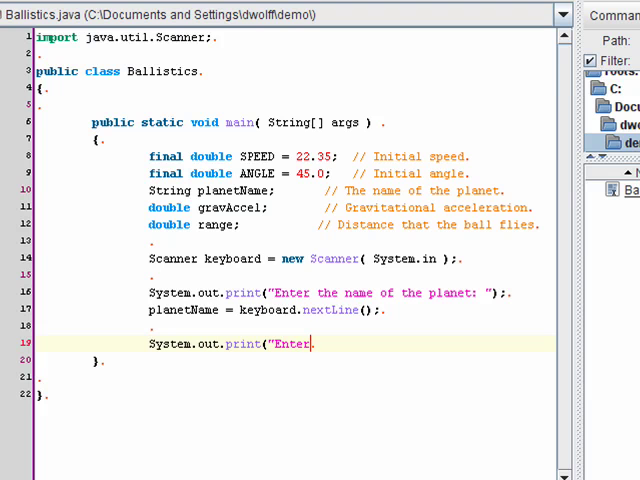
pyautogui.write('the gravita')
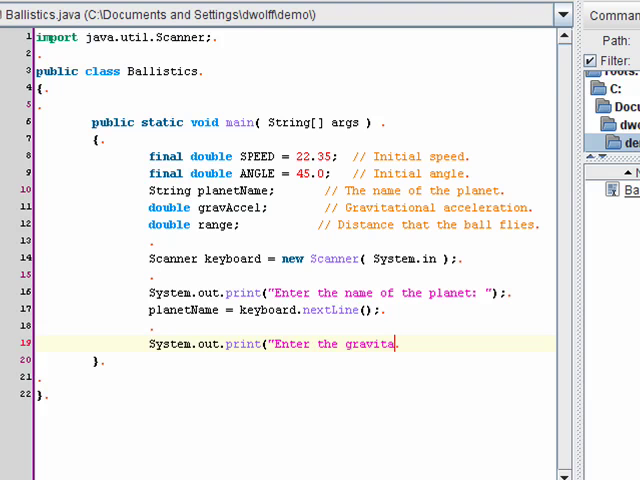
pyautogui.write('tional acceleration of " +')
pyautogui.write('"the planet in m/s: ");')
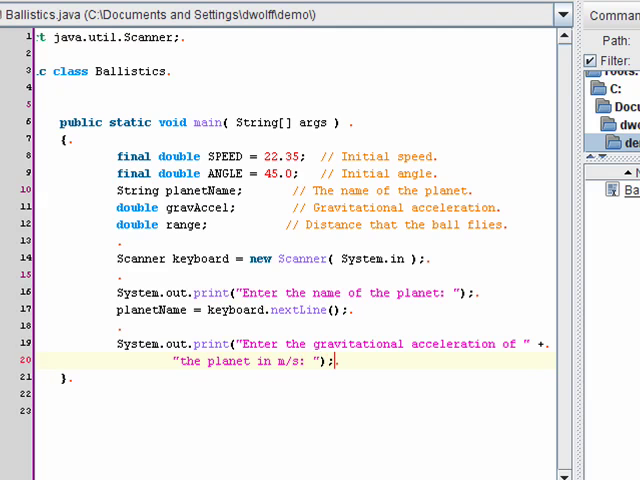
pyautogui.write('gr')
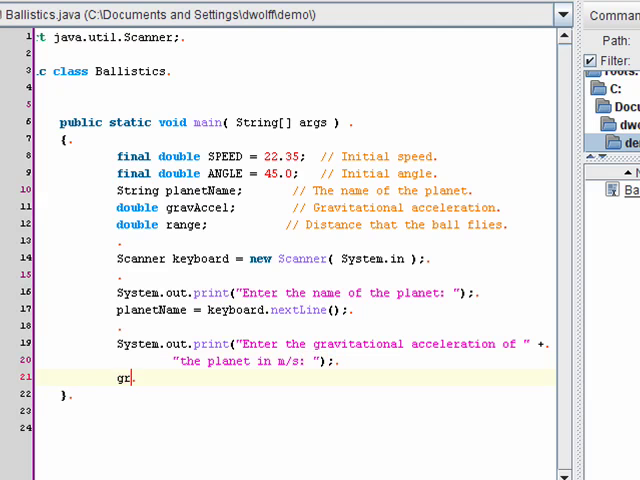
pyautogui.write('avAccel')
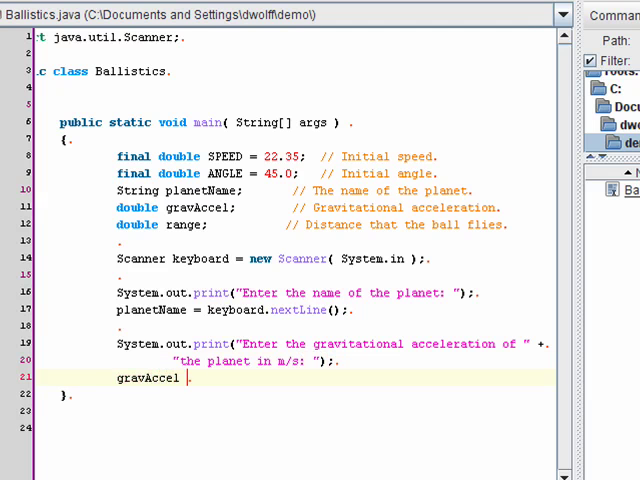
pyautogui.write('= key')
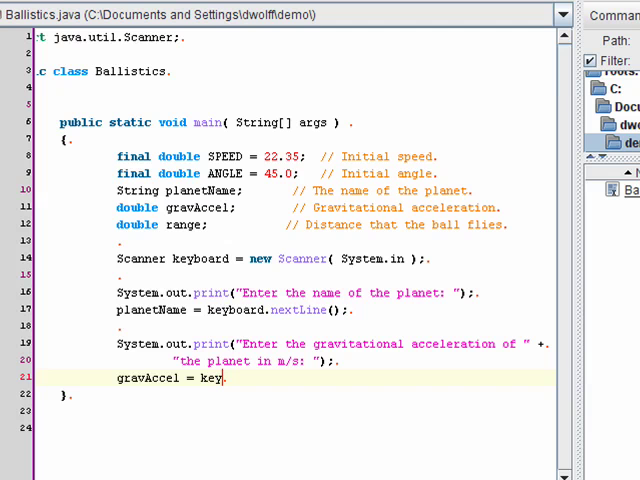
pyautogui.write('board.next')
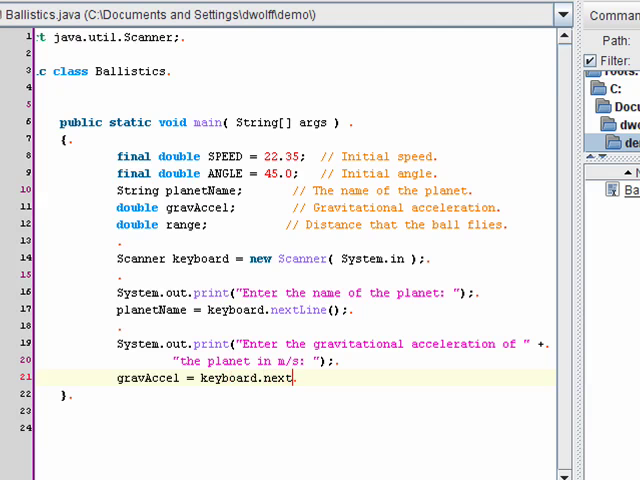
pyautogui.write('Double();')
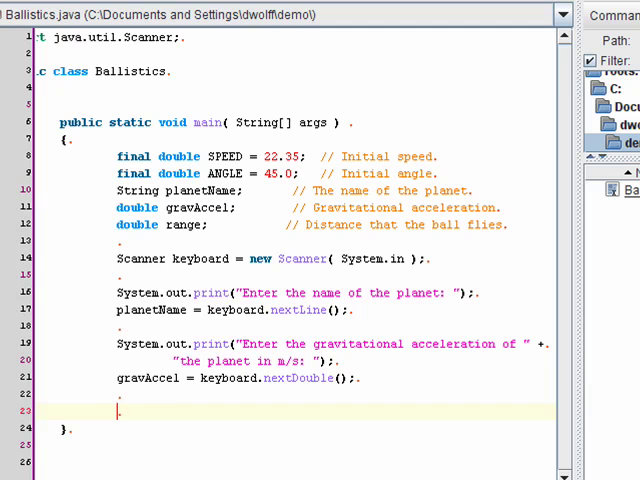
# - Start the range assignment as (SPEED * SPEED) / gravAccel
pyautogui.write('range =')
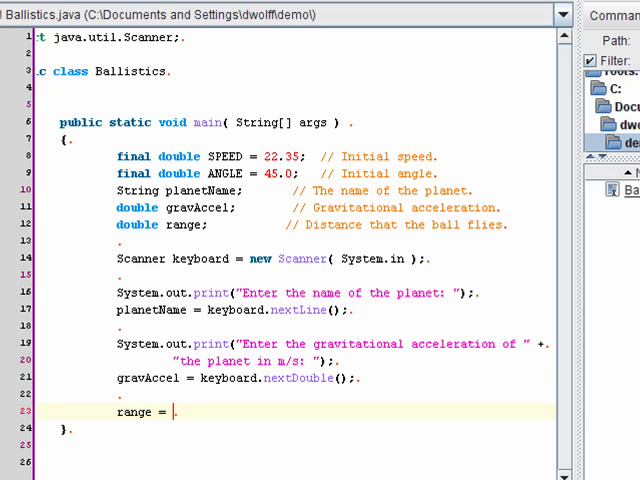
pyautogui.write('(( S')
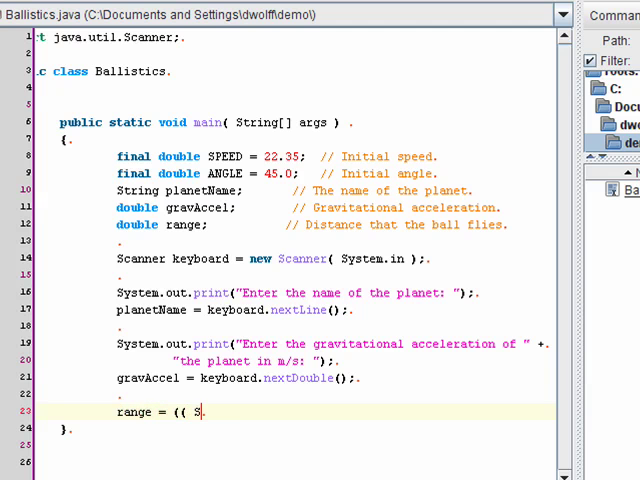
pyautogui.write('PEED *')
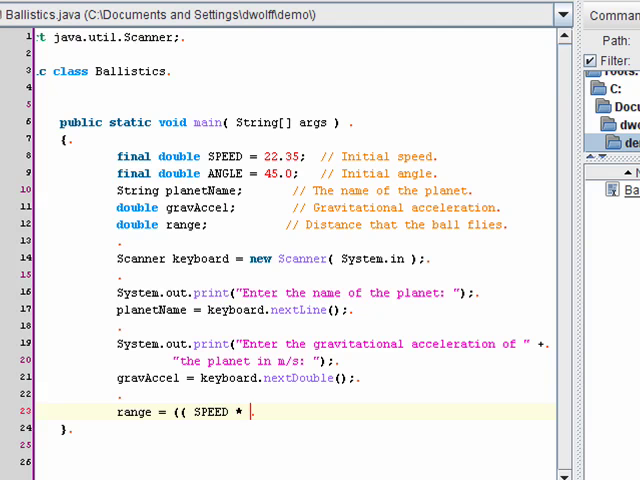
pyautogui.write('SPEED )')
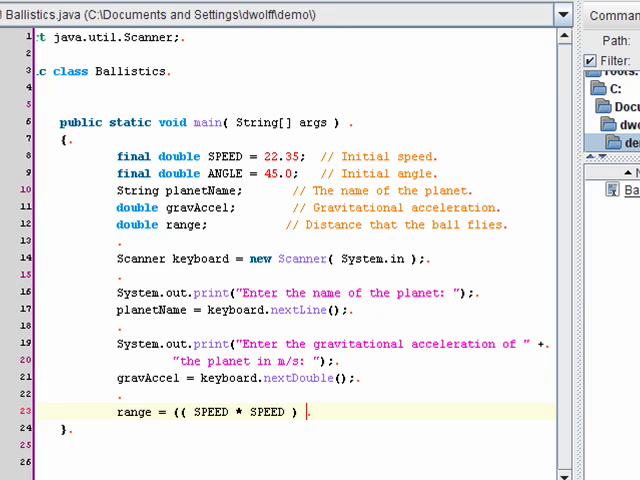
pyautogui.write('/')
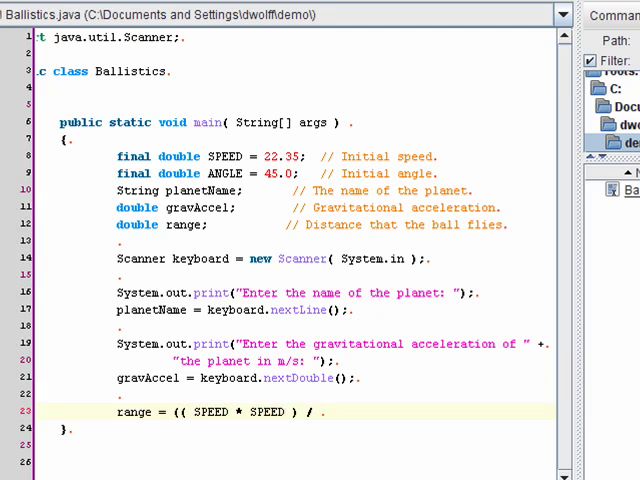
pyautogui.write('grav')
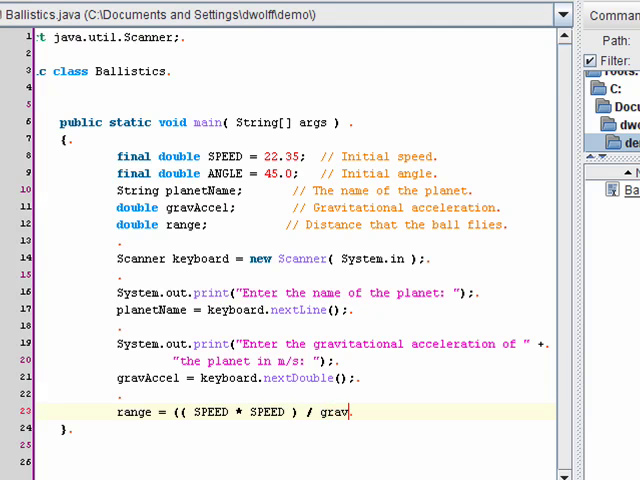
pyautogui.write('Accel ) *')
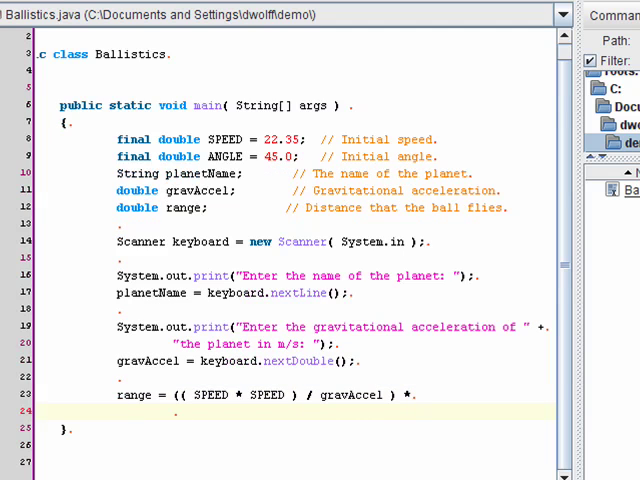
# - Multiply the range by Math.sin(2.0 * Math.toRadians(ANGLE))
pyautogui.write('Mat')
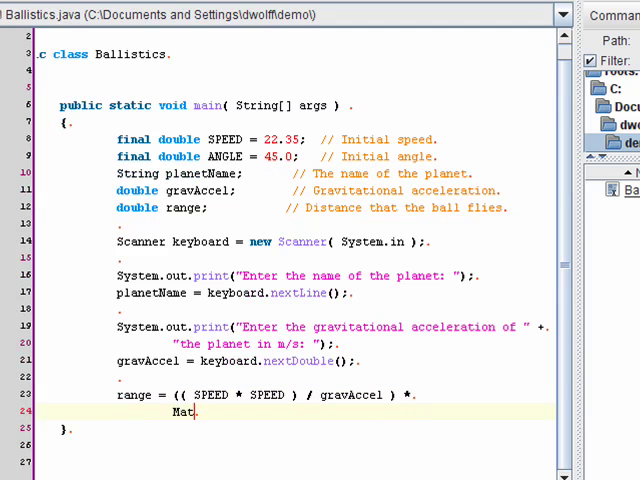
pyautogui.write('h.sin(')
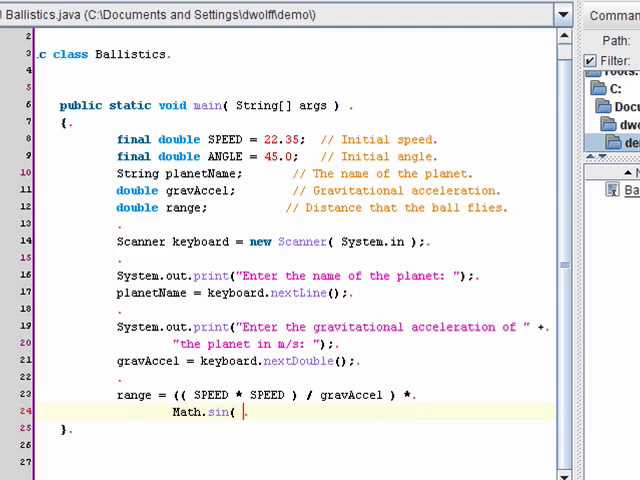
pyautogui.write('2.0 *')
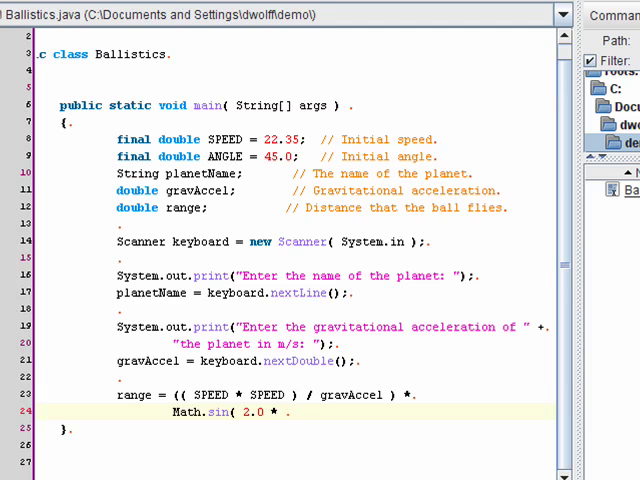
pyautogui.write('Math.')
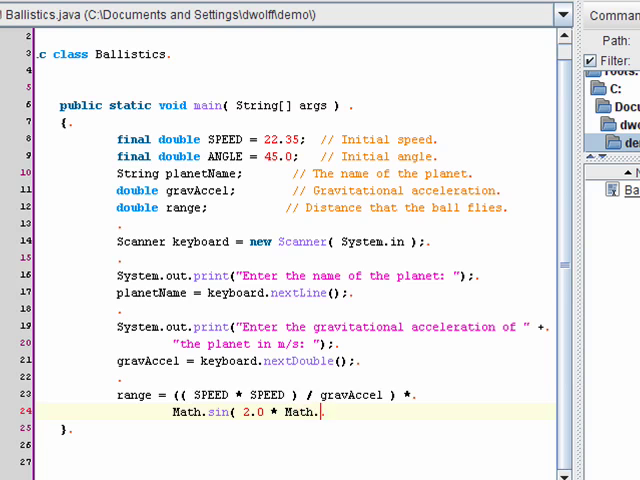
pyautogui.write('toRad')
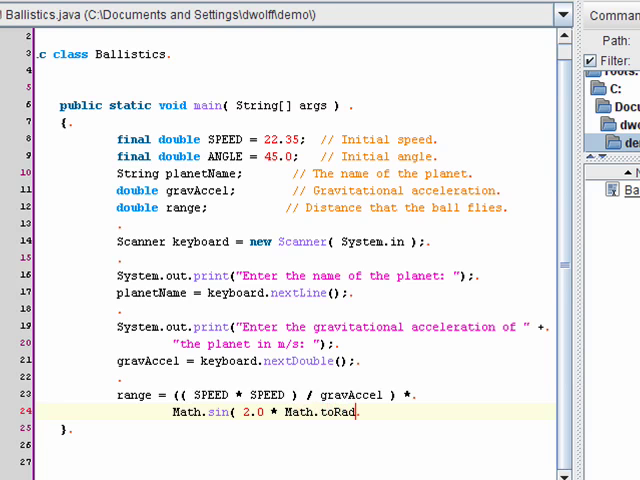
pyautogui.write('ians(')
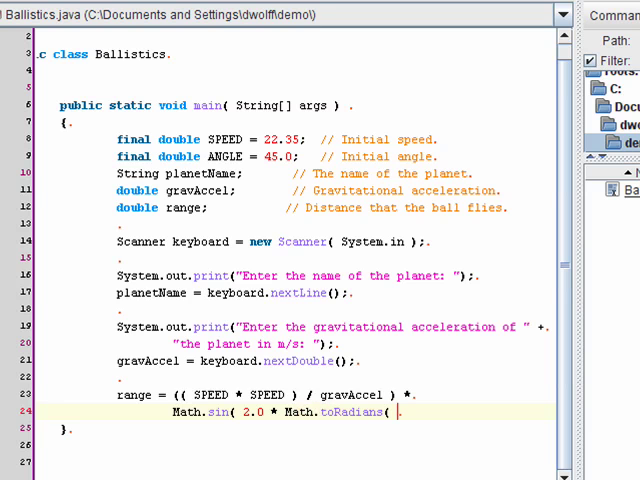
pyautogui.write('ANGLE')
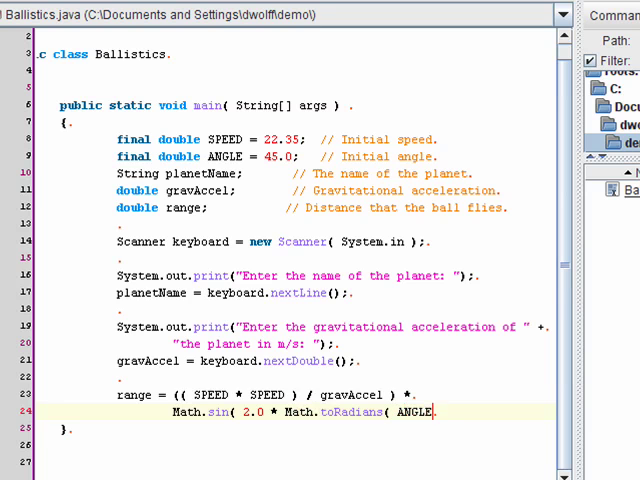
pyautogui.write(') ;')
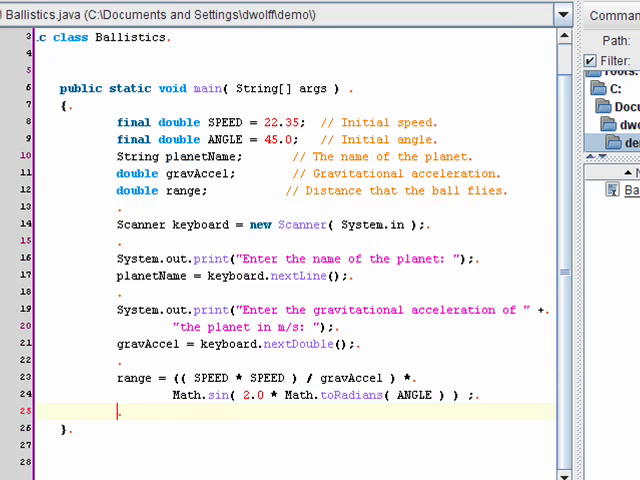
# - Add println "You can kick the ball " + range + " meters on the planet " + planetName
pyautogui.write('System')
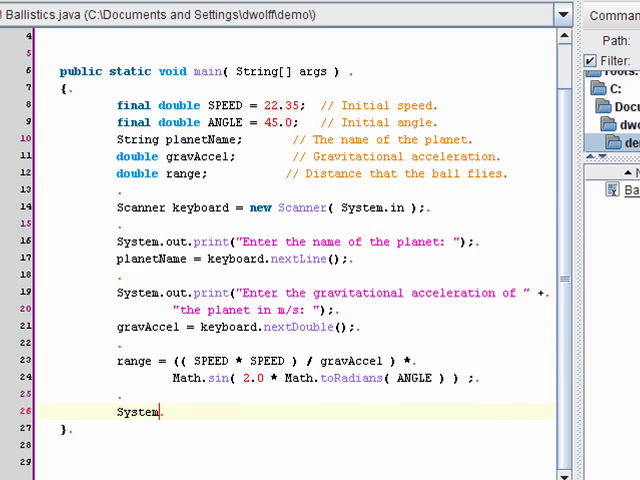
pyautogui.write('.out.println(')
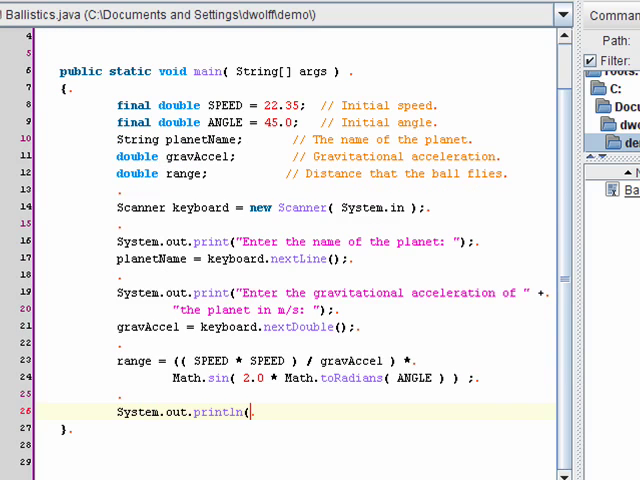
pyautogui.write('"You c')
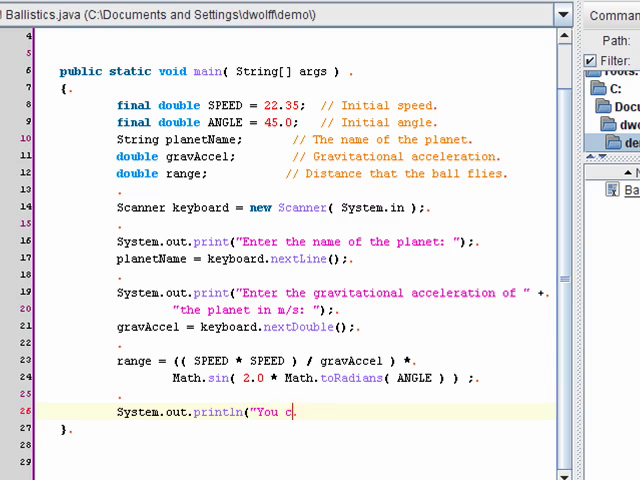
pyautogui.write('an kick')
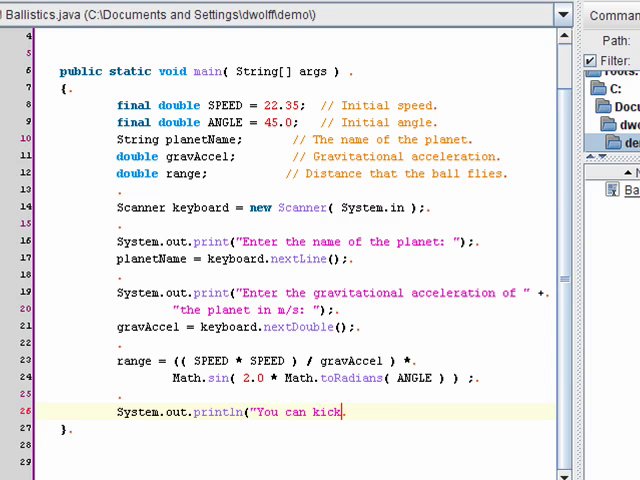
pyautogui.write('the ball')
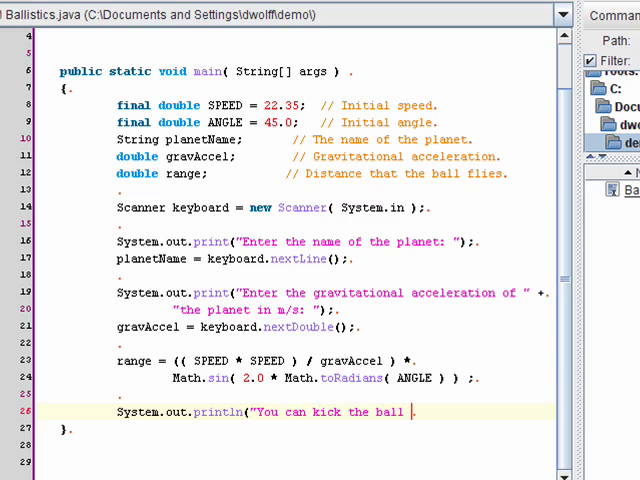
pyautogui.write('" + range +')
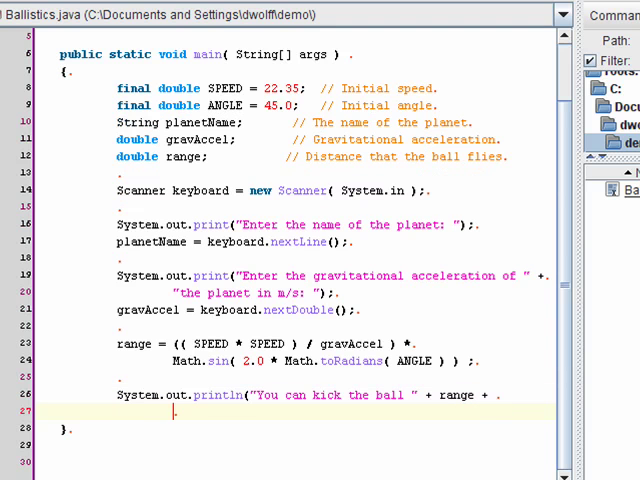
pyautogui.write('"')
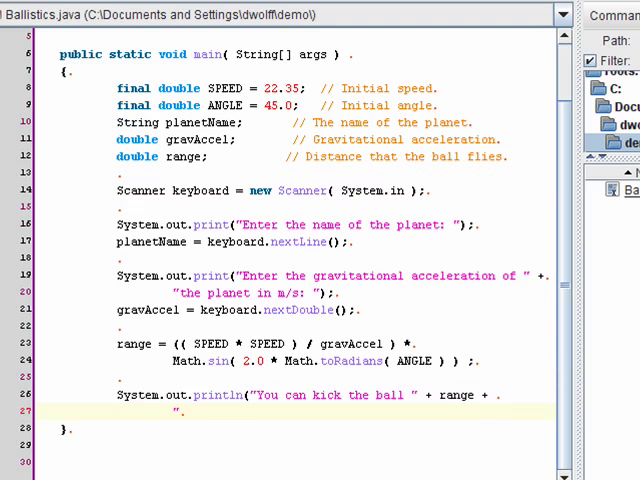
pyautogui.write('meters on')
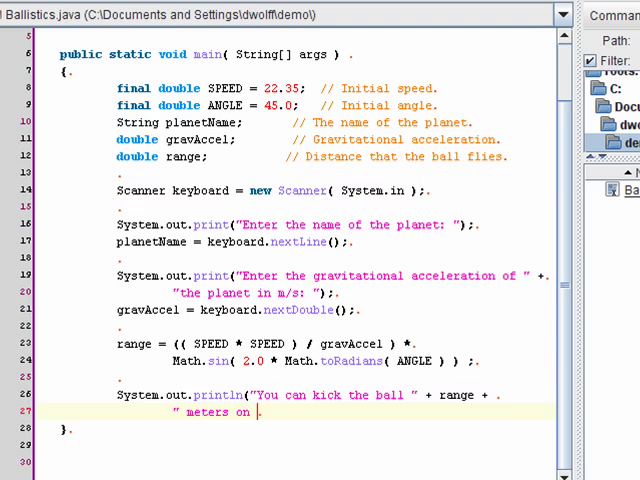
pyautogui.write('the planet " +')
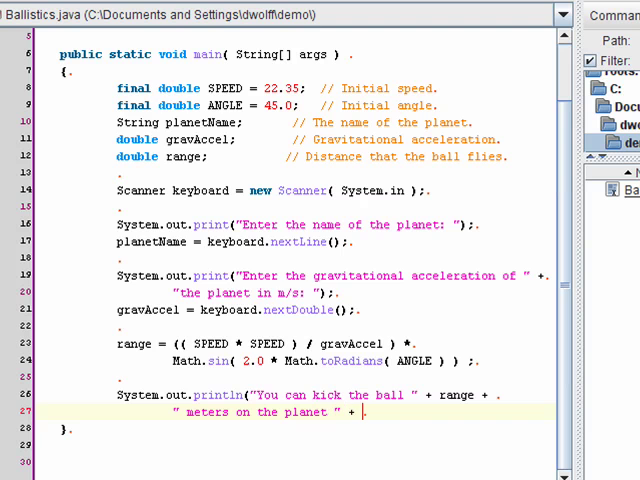
pyautogui.write('planetNa')
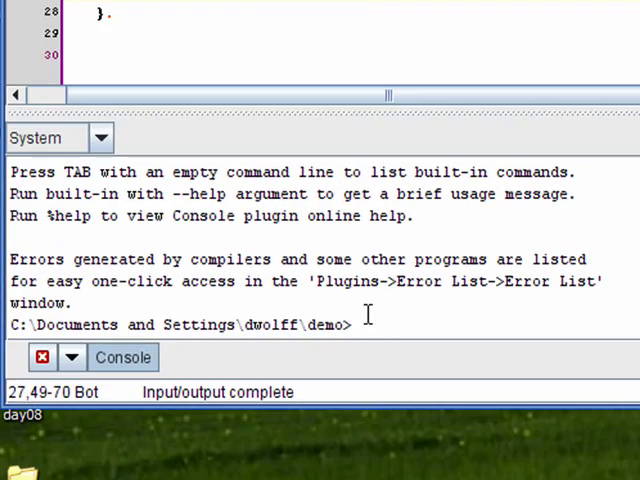
# - Compile with javac Ballistics.java and run java Ballistics, entering moon and 1.622
pyautogui.write('javac')
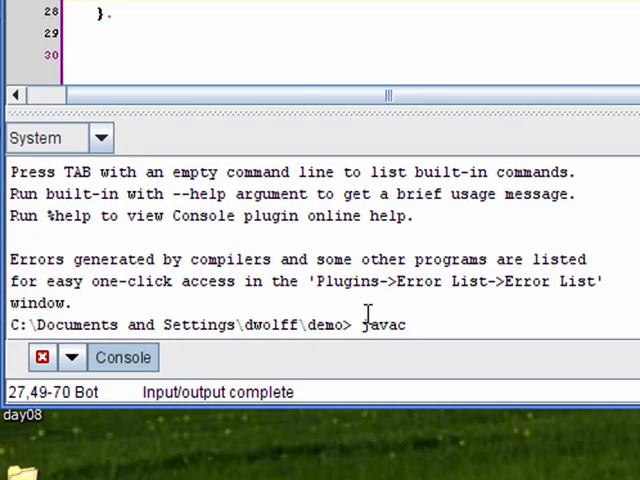
pyautogui.write('Ballistics.')
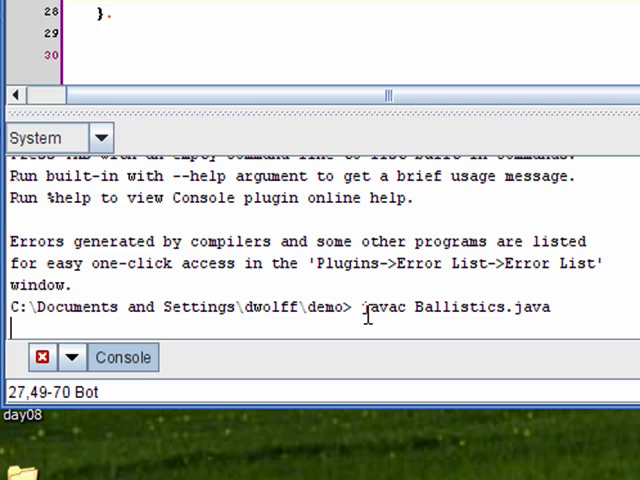
pyautogui.write('java')
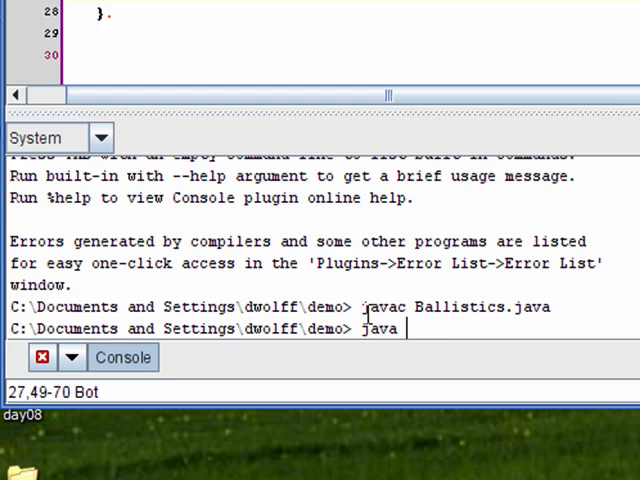
pyautogui.write('Ballistics')
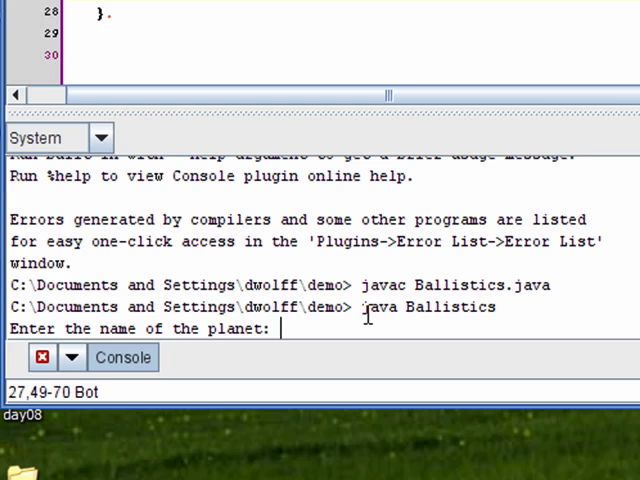
pyautogui.write('moon')
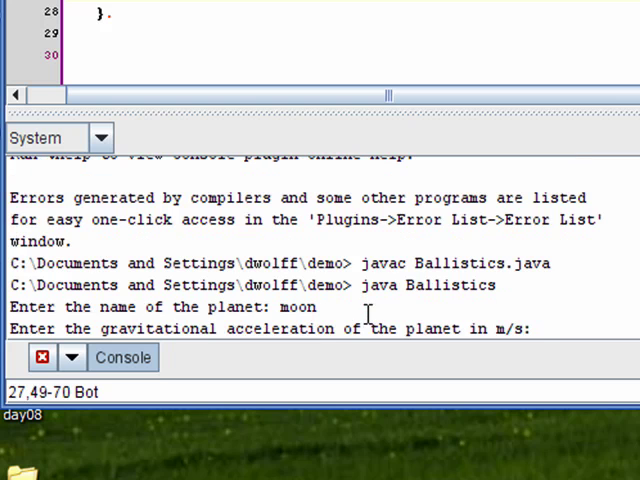
pyautogui.write('1.')
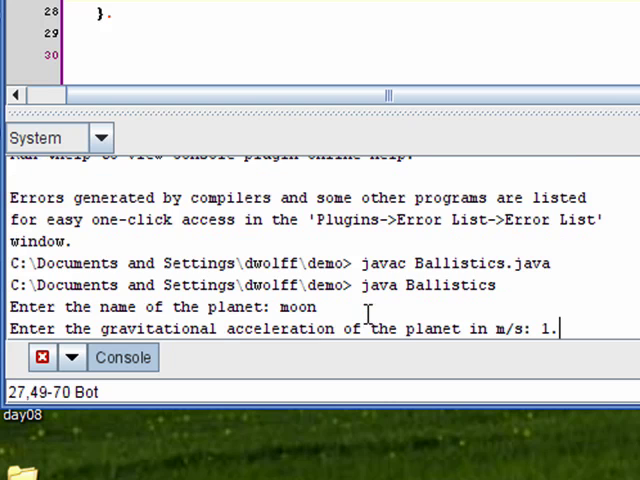
pyautogui.write('622')
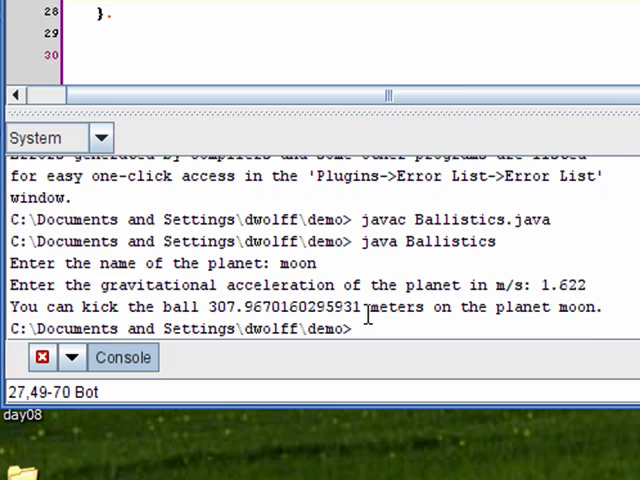
# - Rerun java Ballistics for earth with acceleration 9.8
pyautogui.write('java Ballistics')
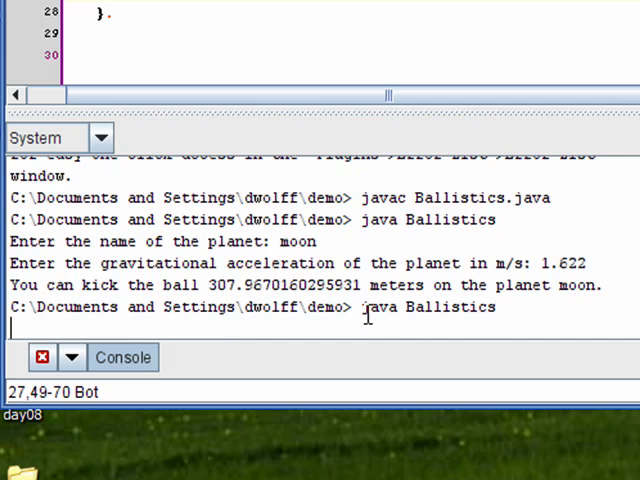
pyautogui.write('9')
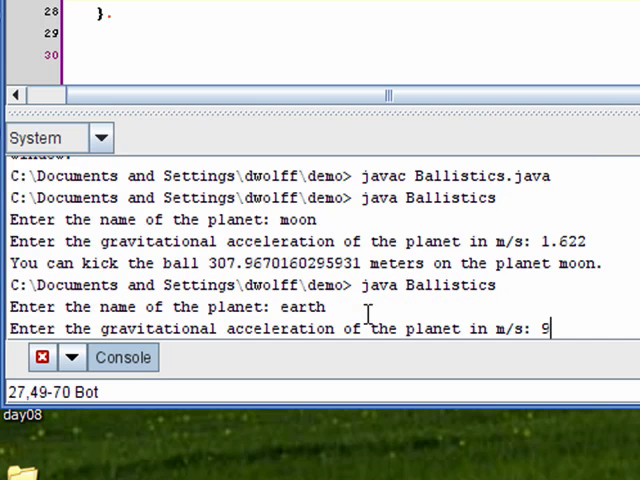
pyautogui.write('.8')
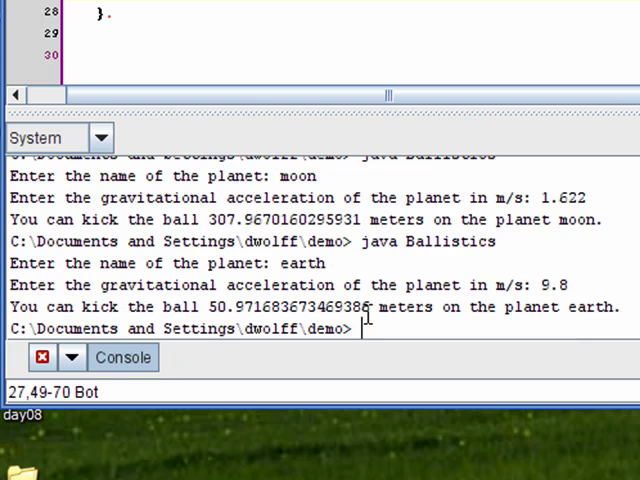
# - Run java Ballistics again, entering mars and beginning its acceleration with 3
pyautogui.write('java Ballistics')
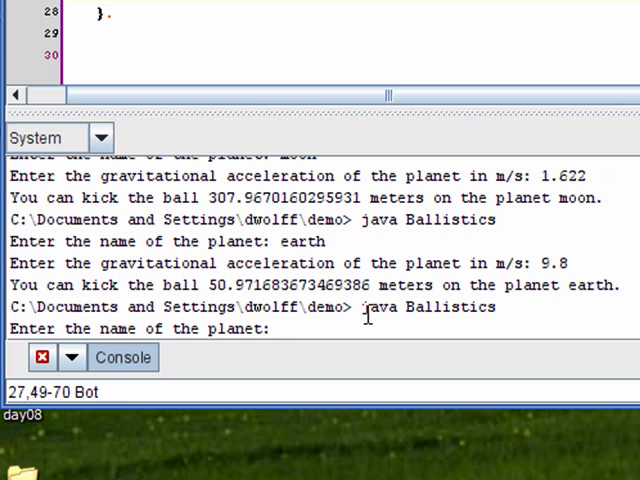
pyautogui.write('mars')
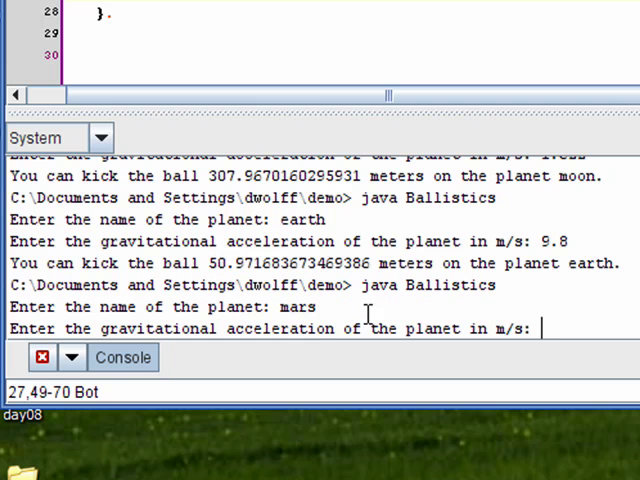
pyautogui.write('3')
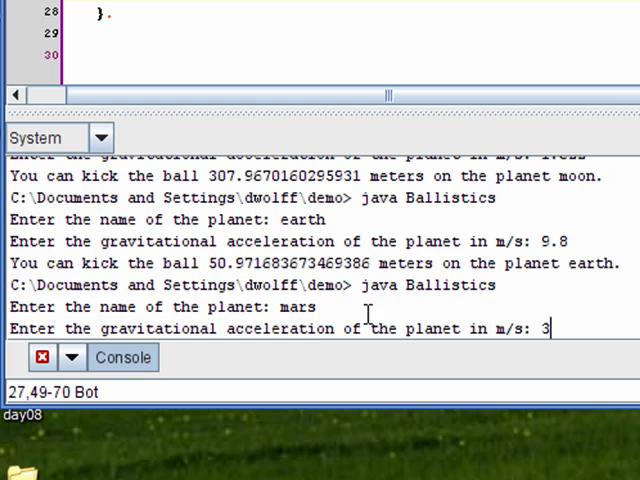